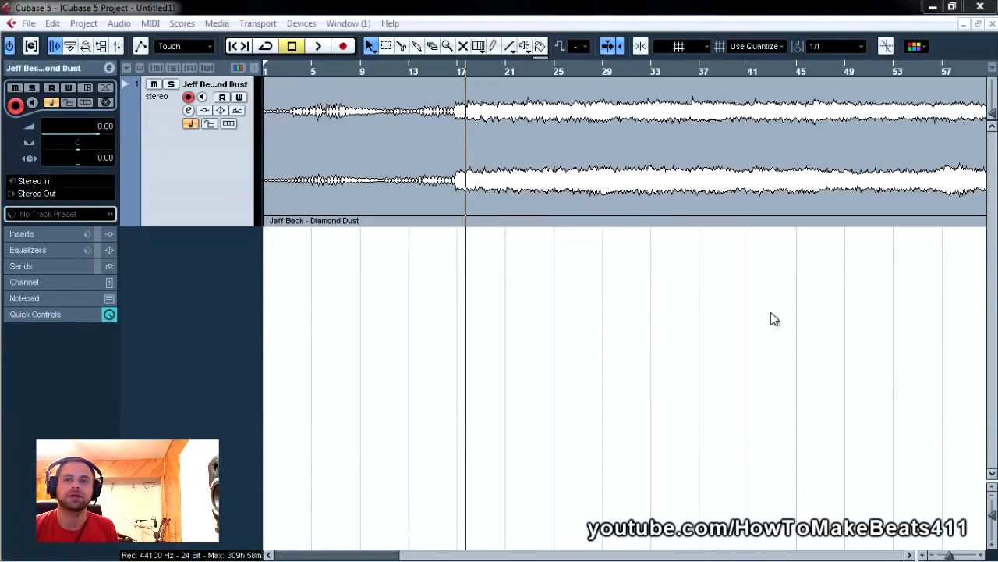
{"action": "mouse_move", "coordinate": [784, 300]}
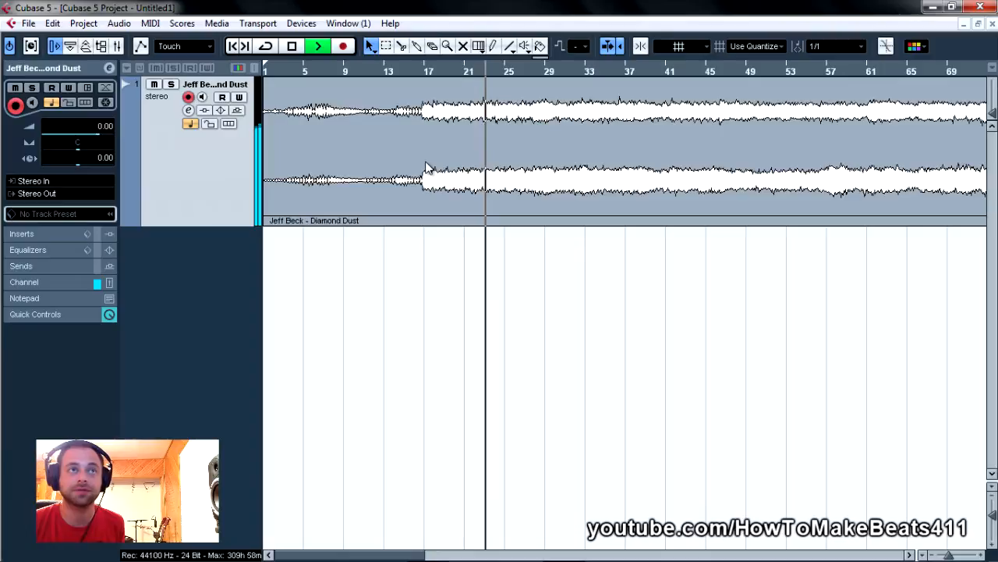
Step: Select the Diamond Dust clip and trim its start to the loud section
{"action": "left_click", "coordinate": [291, 45]}
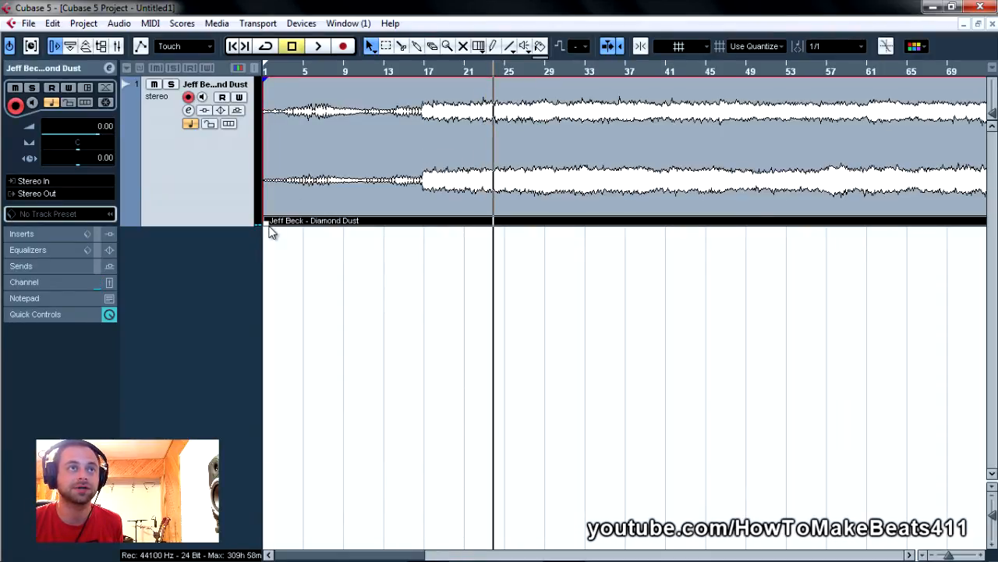
{"action": "left_click_drag", "start_coordinate": [265, 226], "coordinate": [424, 232]}
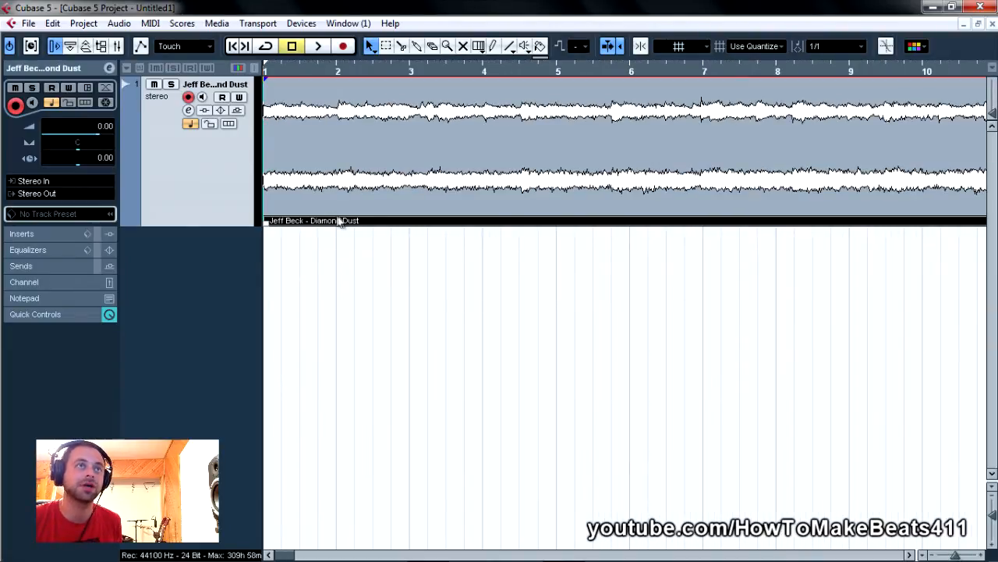
{"action": "mouse_move", "coordinate": [234, 47]}
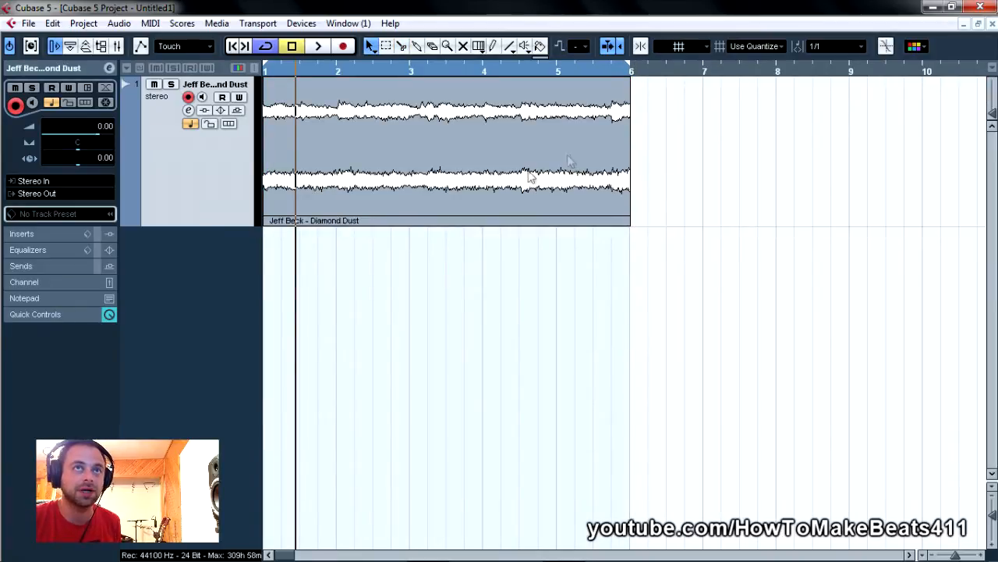
Step: Select the trimmed Diamond Dust clip to prepare the 96 BPM, four-bar tempo setup
{"action": "left_click", "coordinate": [504, 194]}
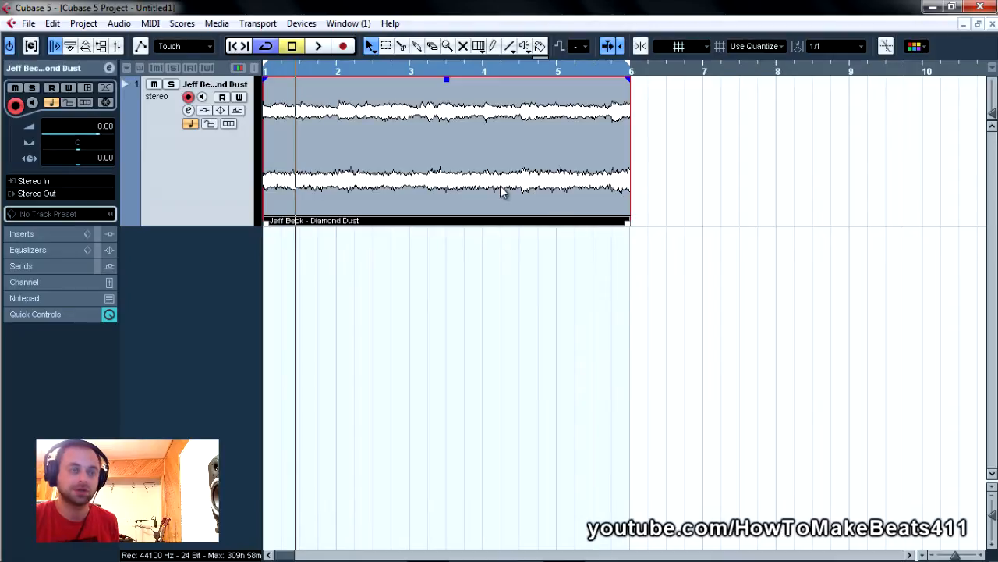
{"action": "mouse_move", "coordinate": [630, 73]}
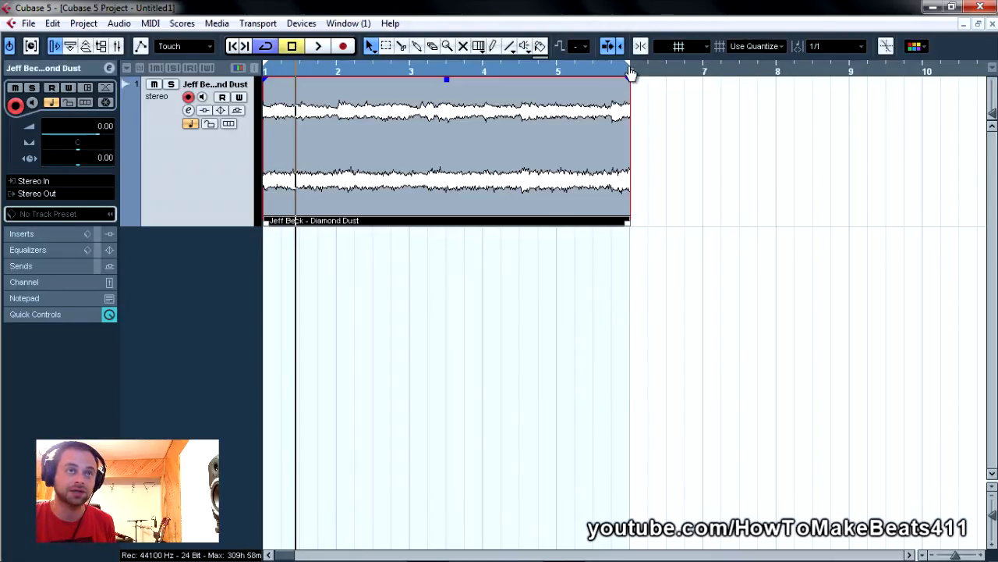
{"action": "mouse_move", "coordinate": [550, 76]}
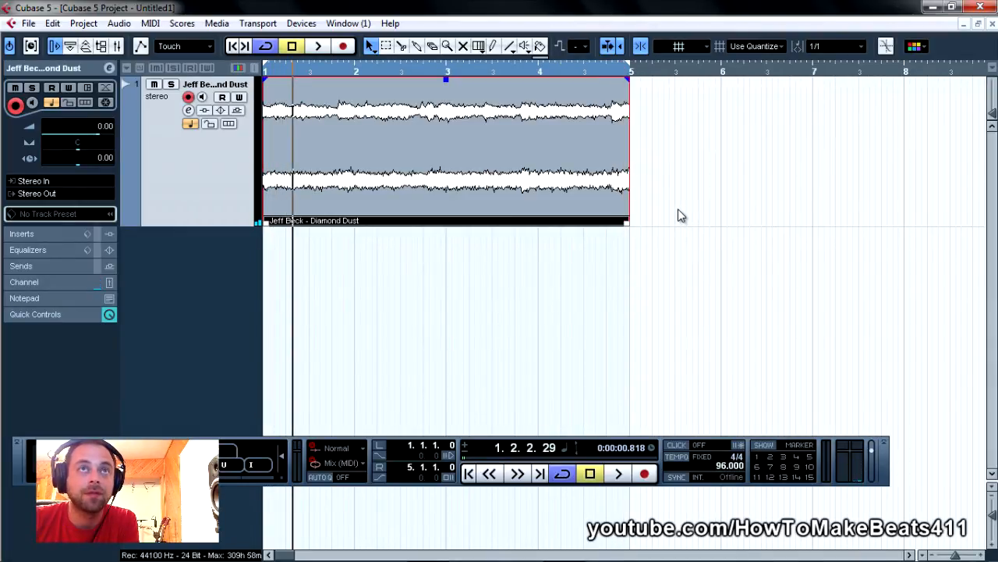
{"action": "mouse_move", "coordinate": [498, 162]}
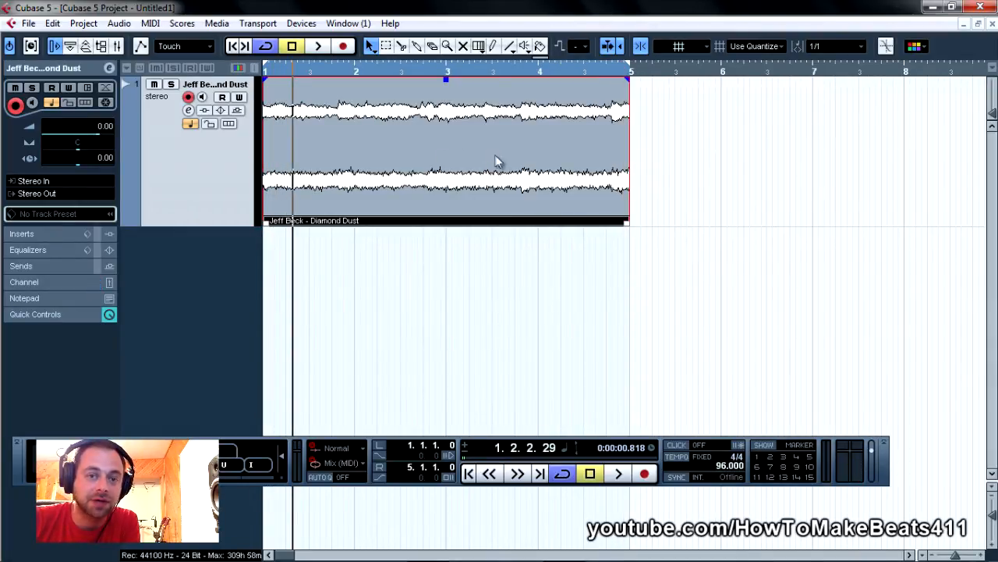
{"action": "mouse_move", "coordinate": [525, 144]}
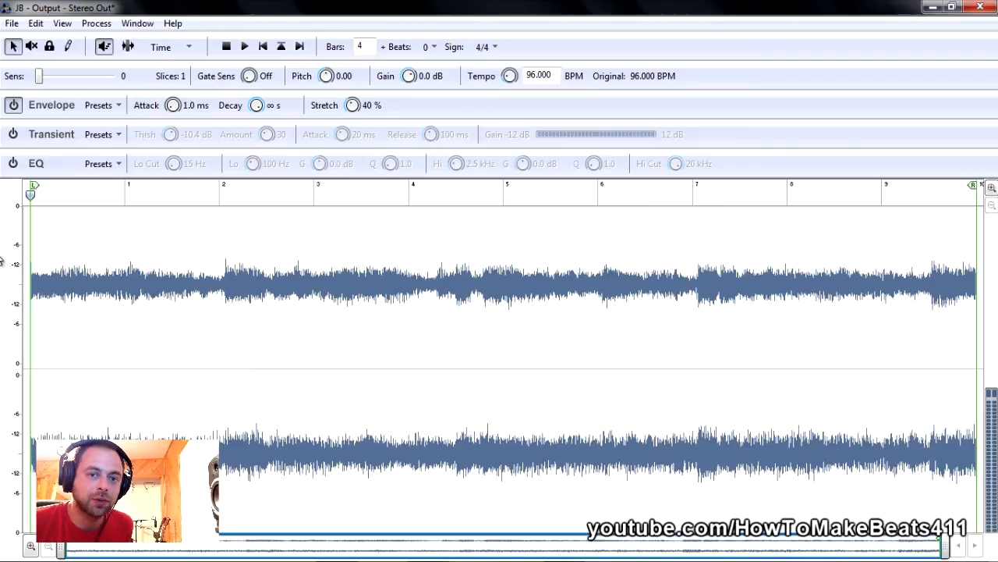
{"action": "mouse_move", "coordinate": [19, 271]}
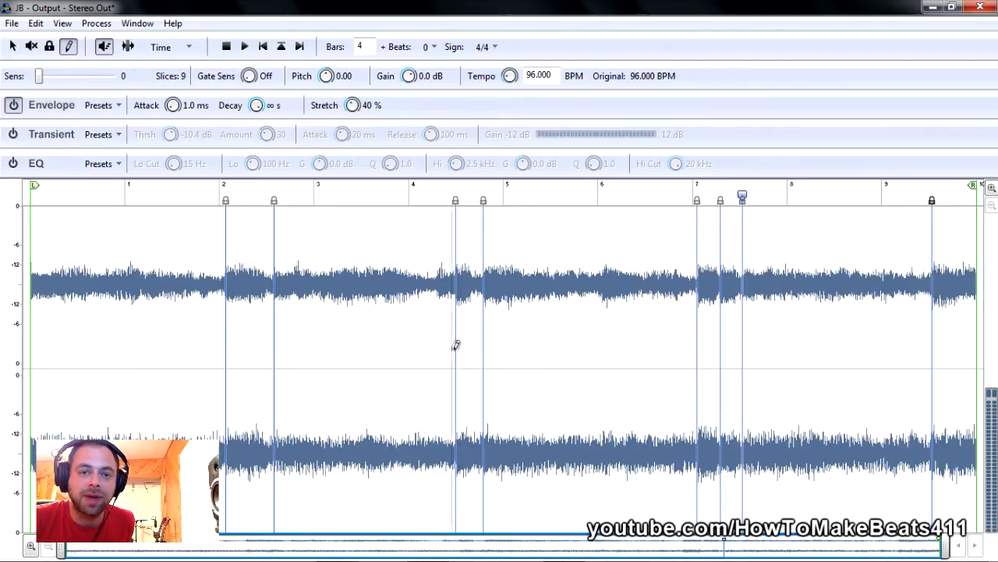
{"action": "mouse_move", "coordinate": [487, 345]}
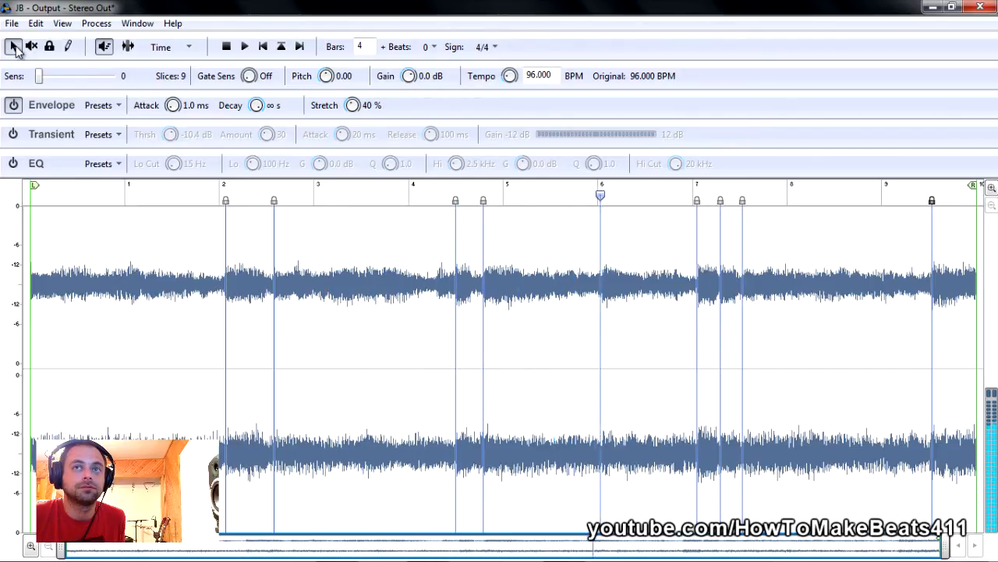
Step: Switch back to the Pointer tool after placing the nine slice markers
{"action": "left_click", "coordinate": [792, 194]}
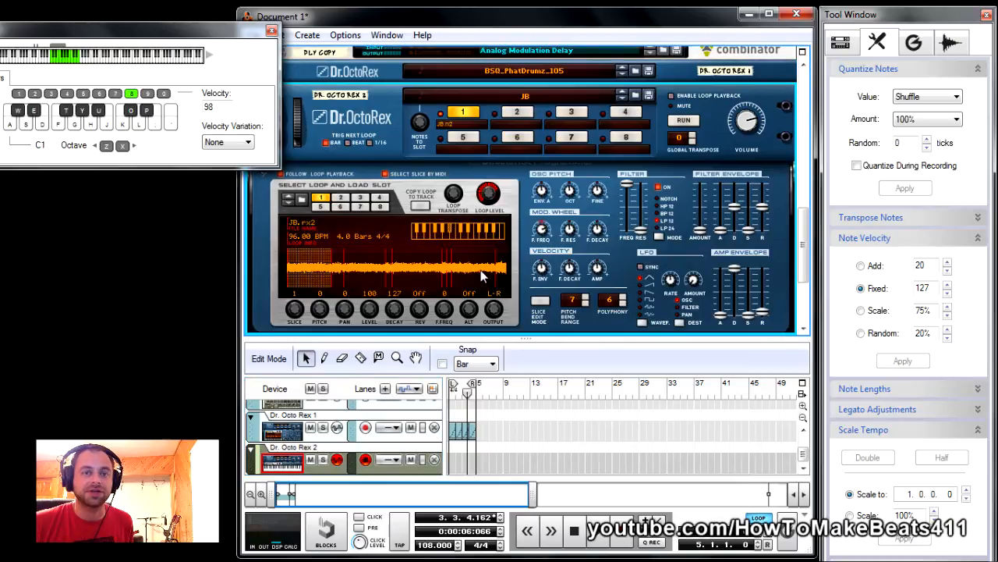
{"action": "mouse_move", "coordinate": [437, 286]}
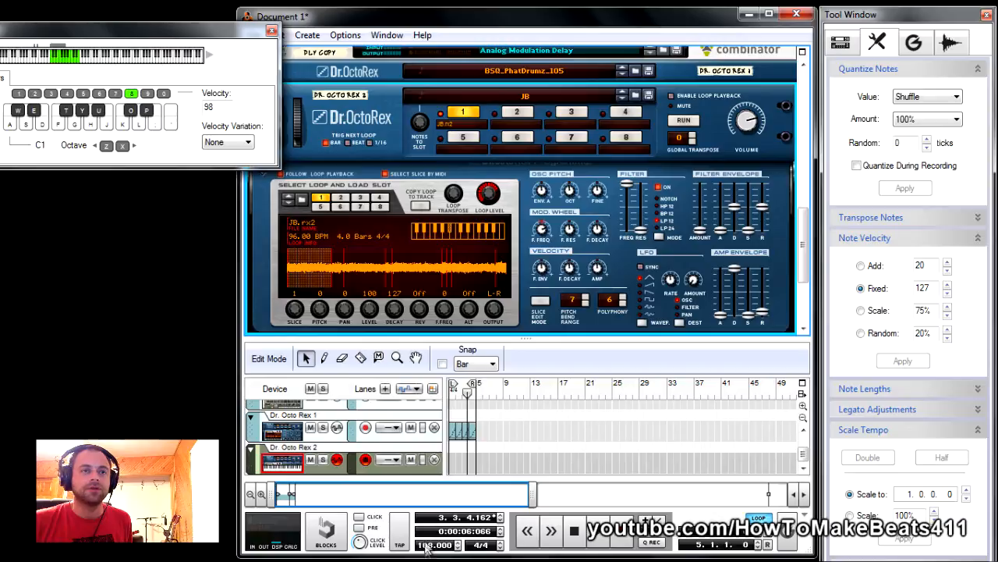
{"action": "mouse_move", "coordinate": [436, 544]}
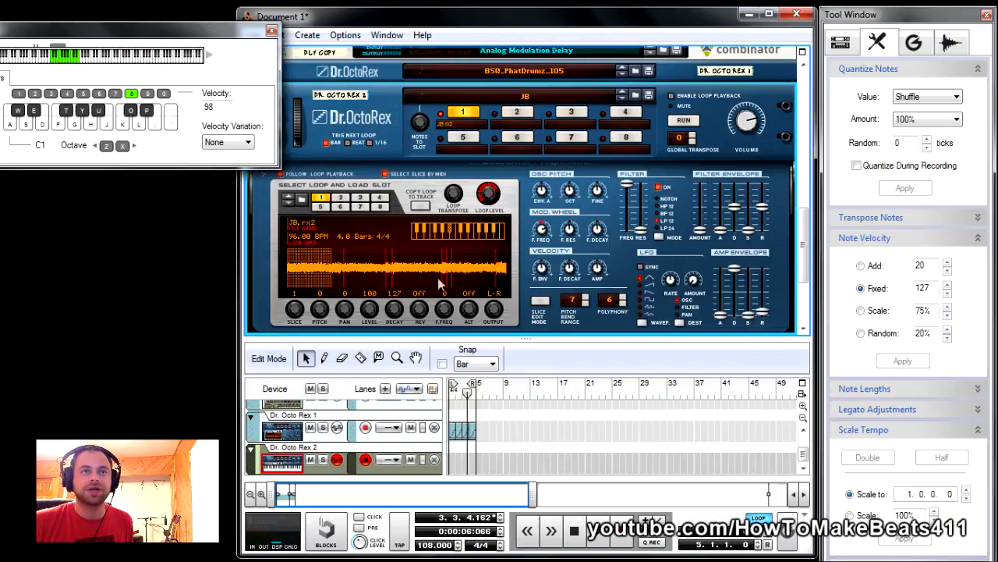
{"action": "mouse_move", "coordinate": [458, 237]}
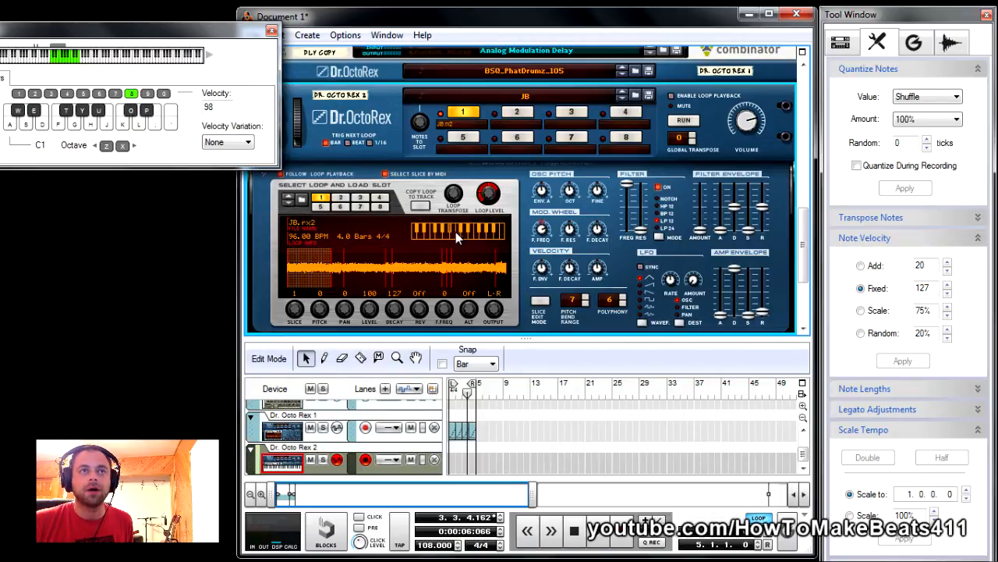
{"action": "mouse_move", "coordinate": [460, 240]}
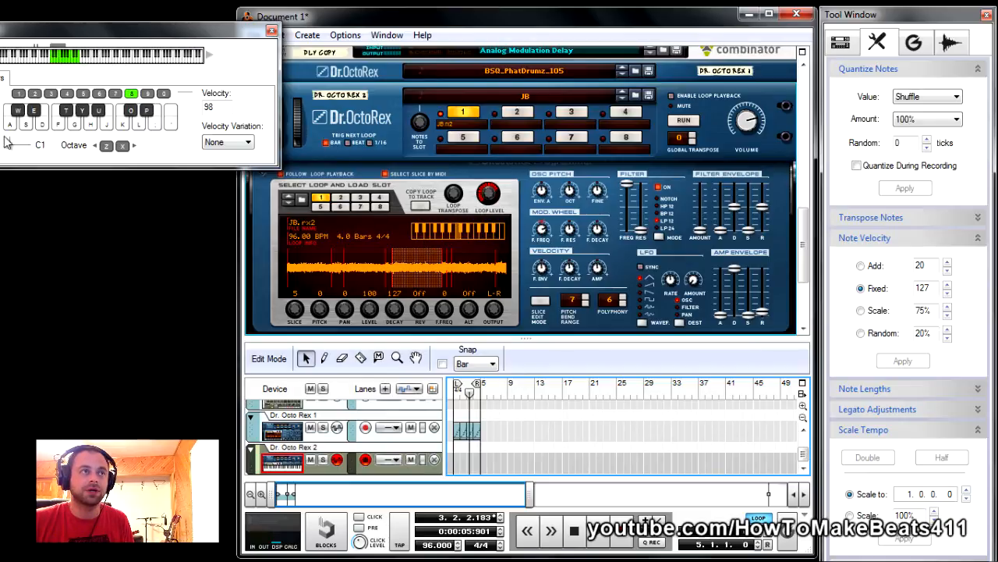
{"action": "mouse_move", "coordinate": [10, 135]}
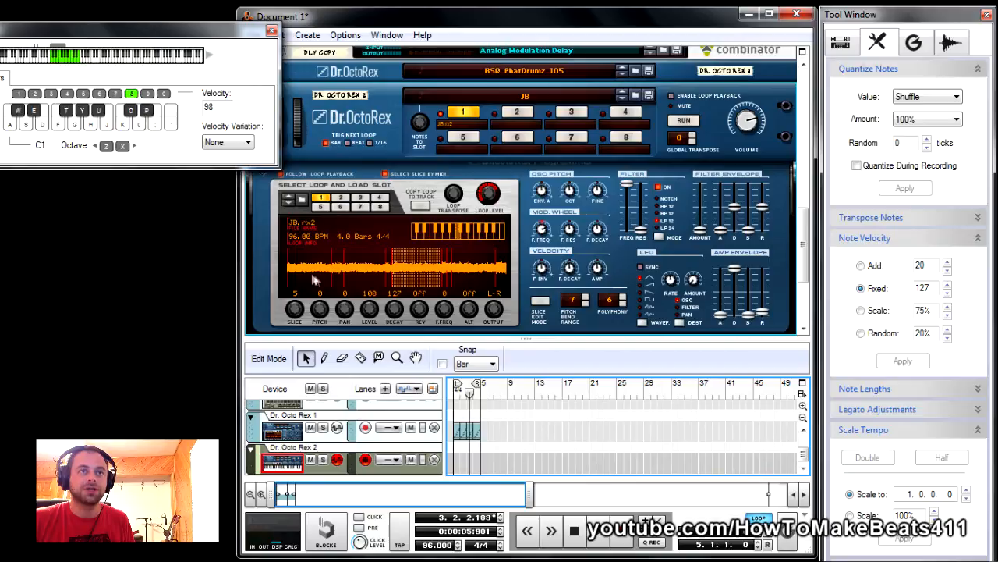
{"action": "mouse_move", "coordinate": [349, 277]}
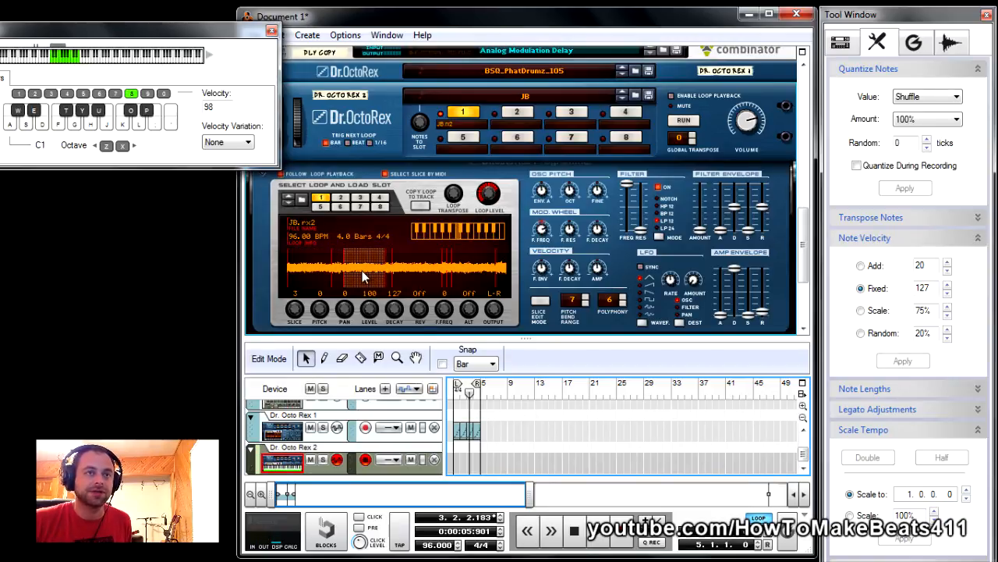
{"action": "mouse_move", "coordinate": [425, 308]}
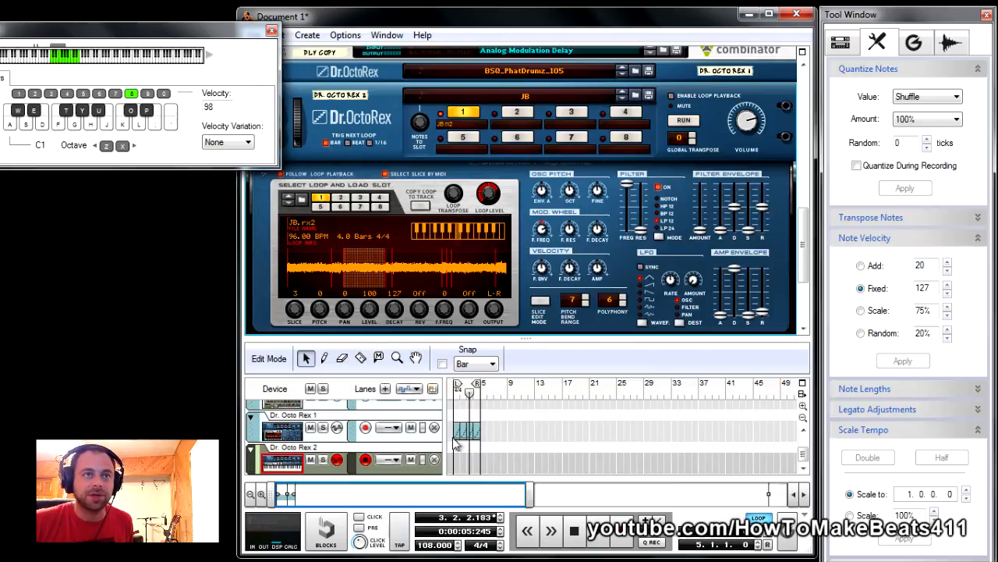
{"action": "mouse_move", "coordinate": [452, 417]}
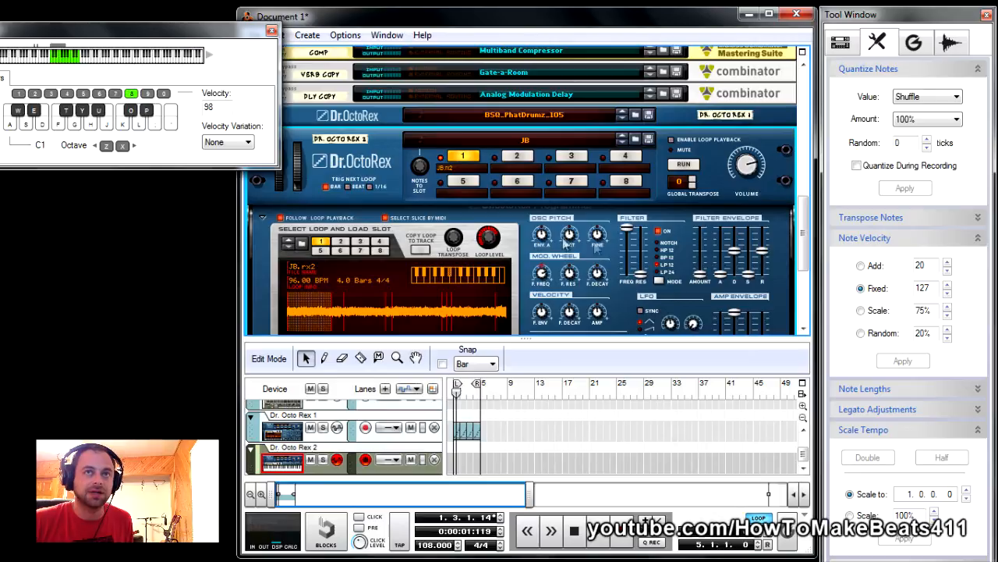
{"action": "mouse_move", "coordinate": [553, 361]}
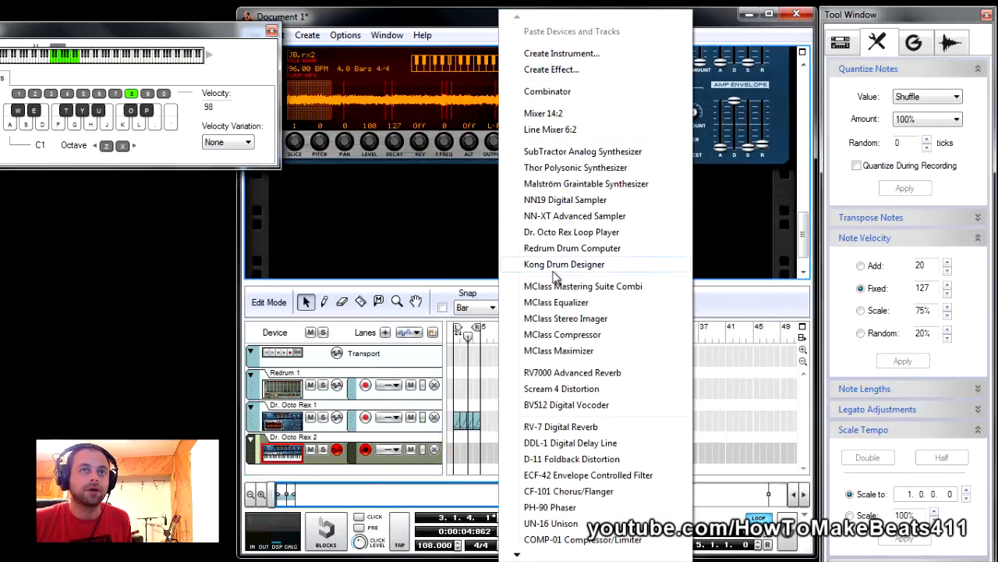
Step: Add an MClass Mastering Suite combinator with the 8 Band Parallel Compression patch, then fold it
{"action": "left_click", "coordinate": [584, 286]}
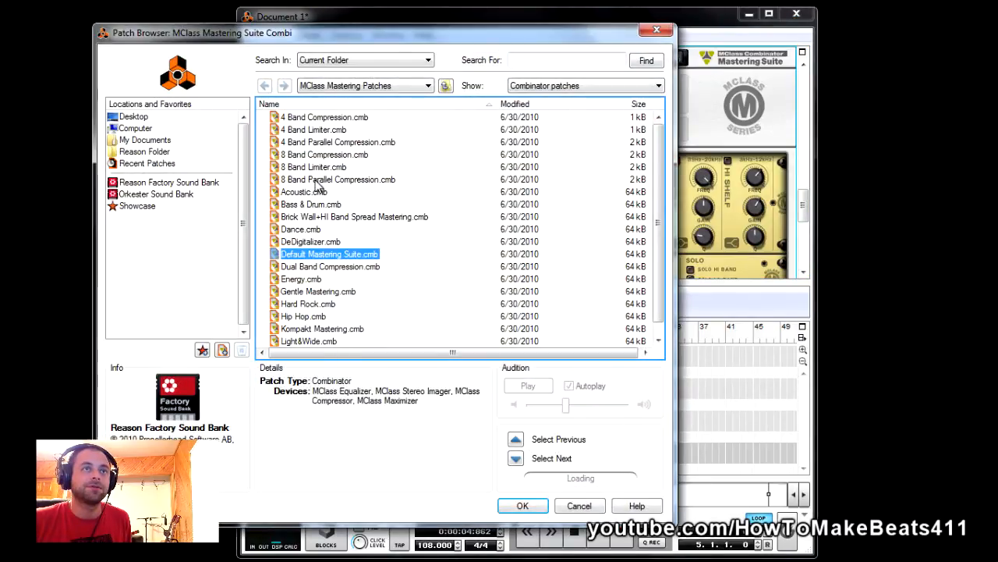
{"action": "left_click", "coordinate": [523, 505]}
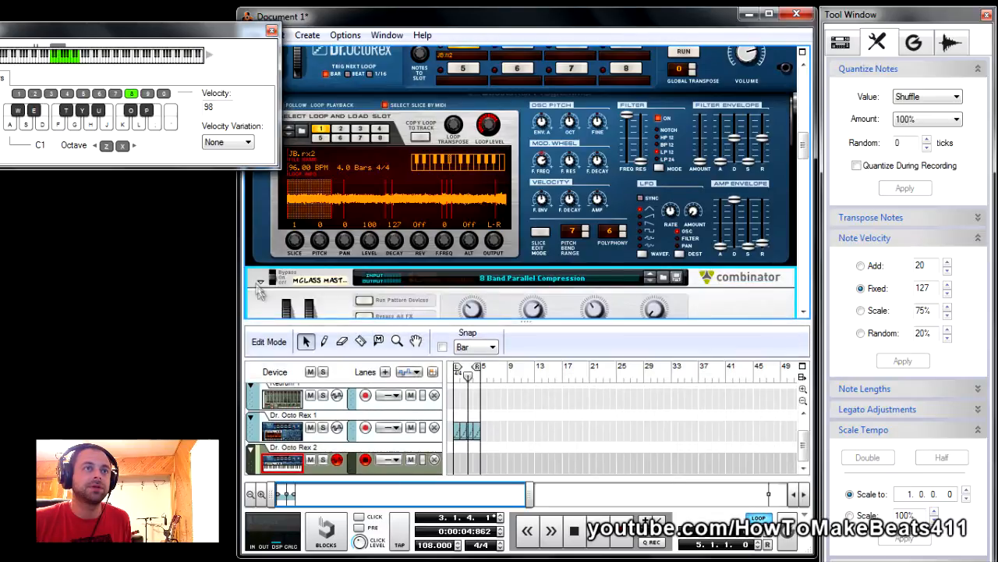
{"action": "left_click", "coordinate": [259, 277]}
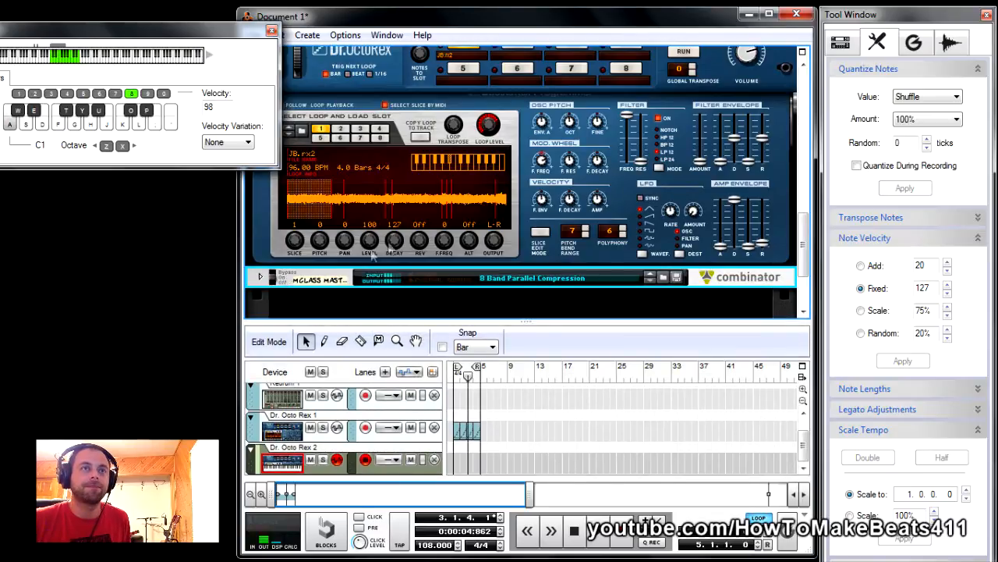